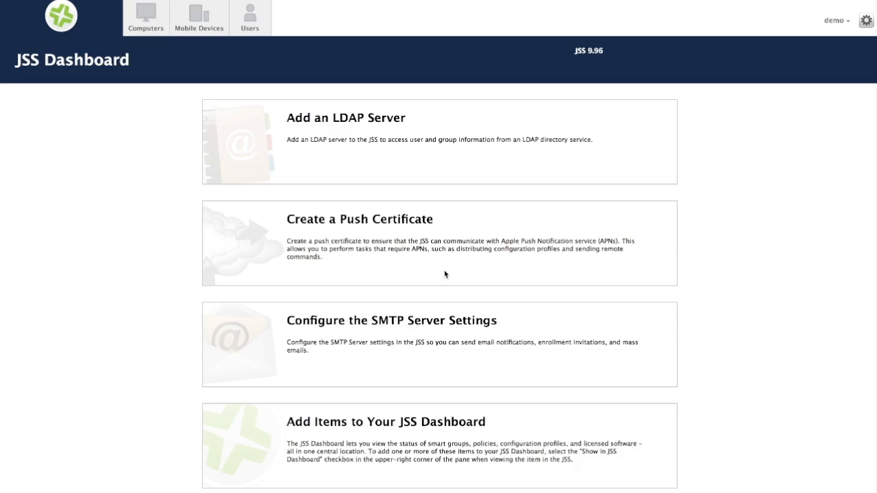
mouse_move(759, 102)
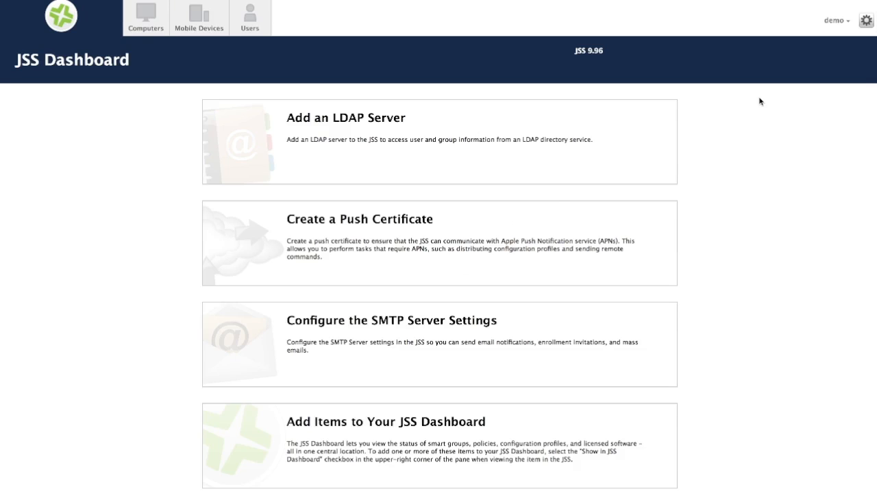
Switch to the browser tab showing the Amsys organization on GitHub
click(145, 17)
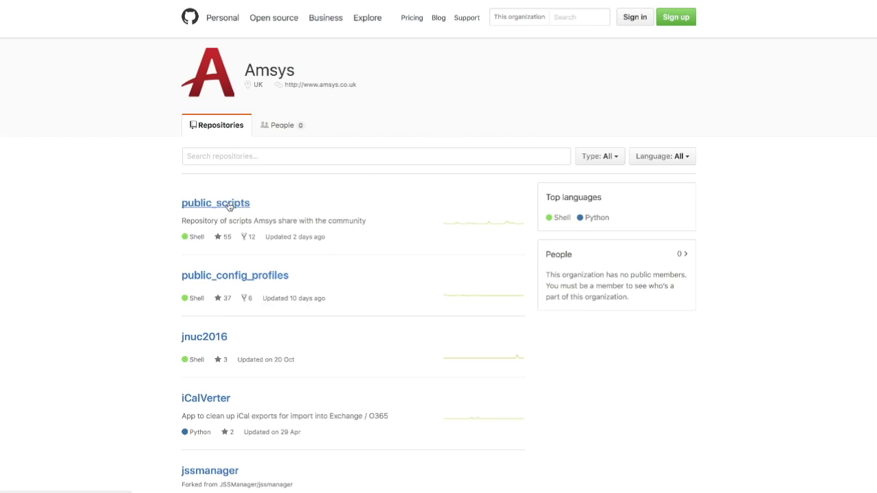
Navigate to public_scripts > shareConnect > shareConnect_Casper.sh in the Amsys repositories
click(215, 203)
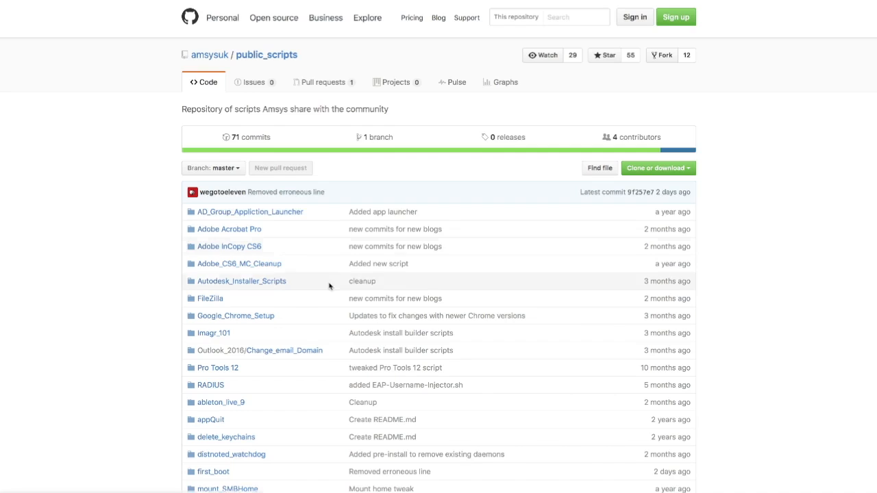
scroll(down, 3)
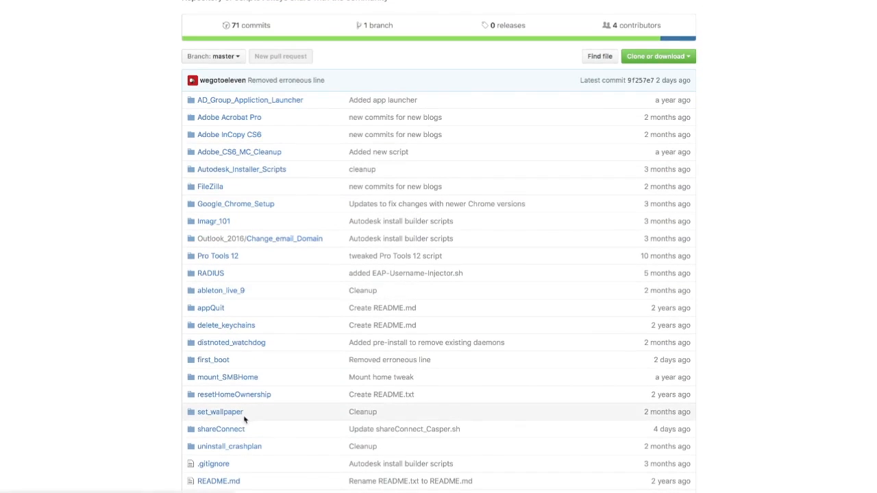
click(221, 429)
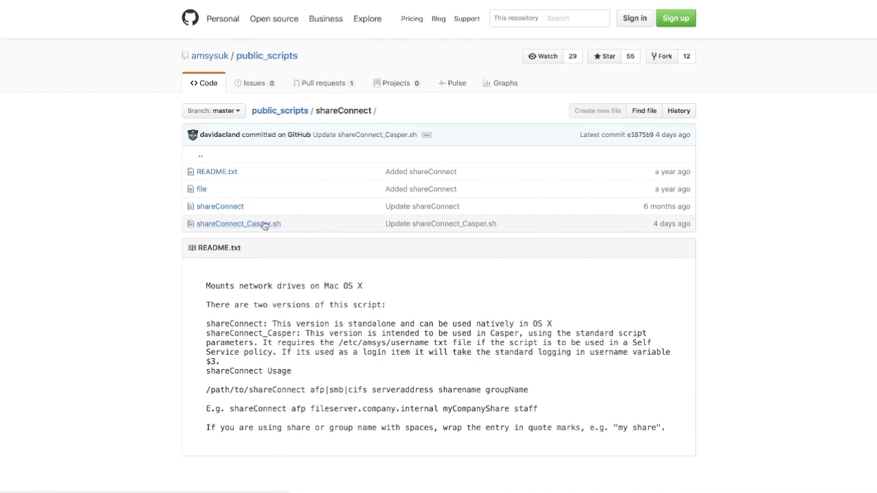
click(238, 223)
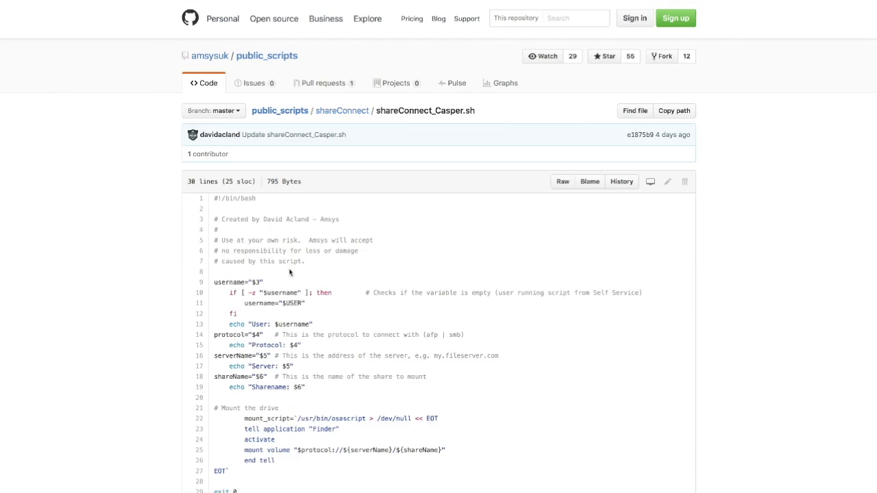
mouse_move(439, 232)
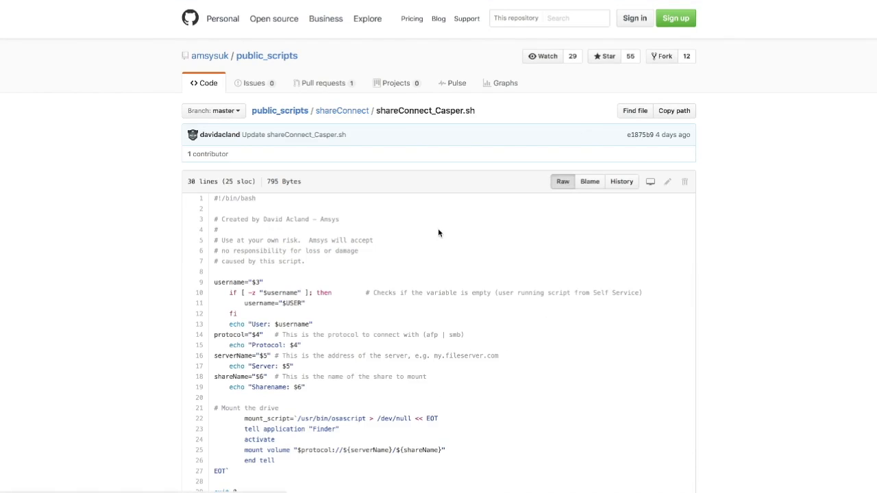
View shareConnect_Casper.sh as raw text and copy the whole script
click(562, 181)
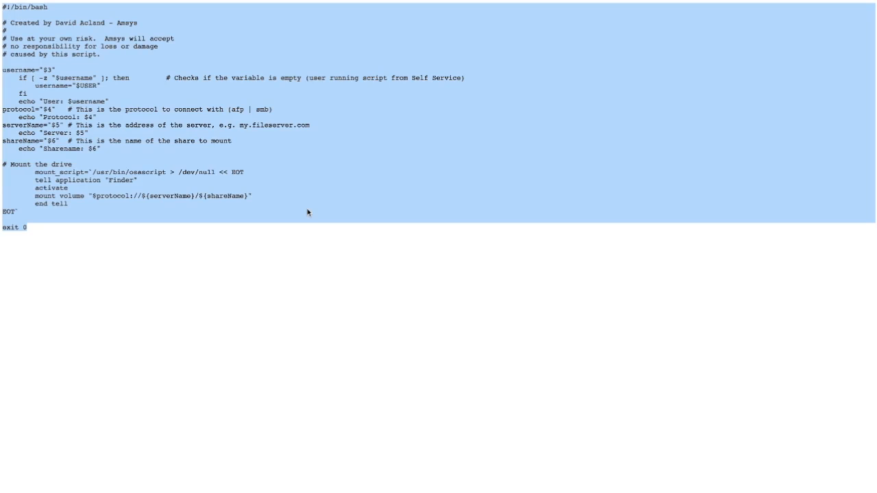
right_click(308, 212)
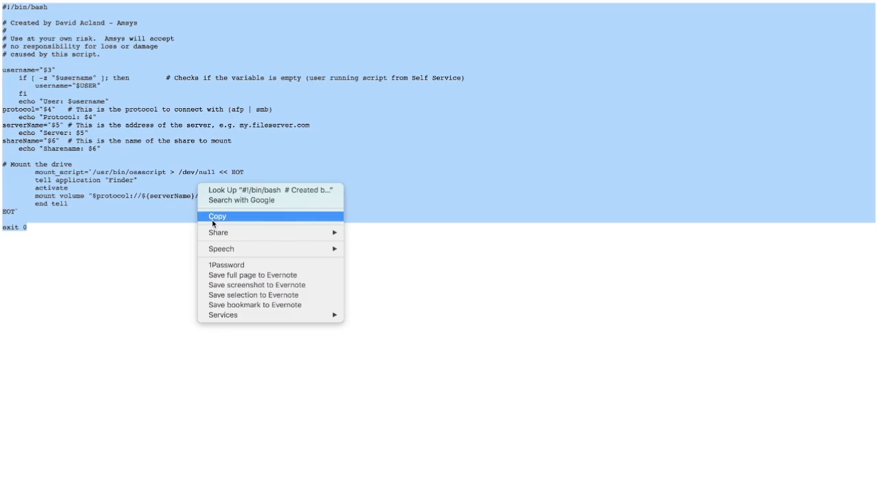
click(217, 216)
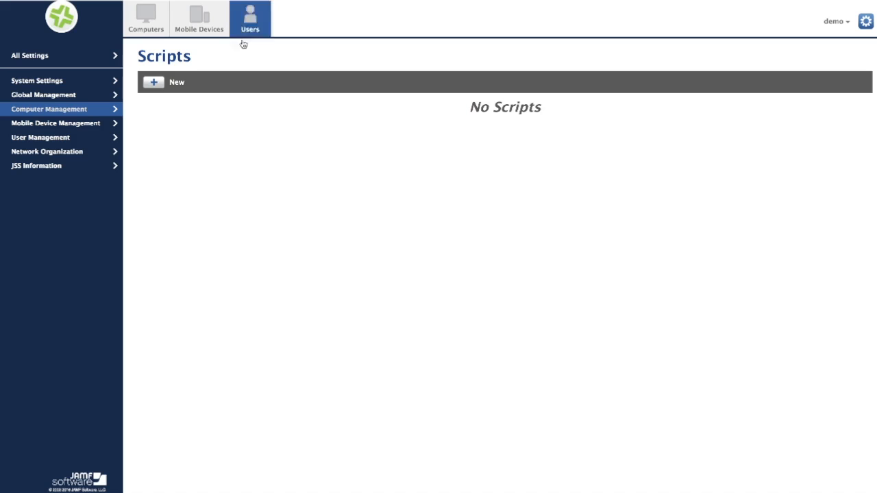
Create a new script with Display Name 'Map Network Drive' and paste the copied code as its contents
click(176, 82)
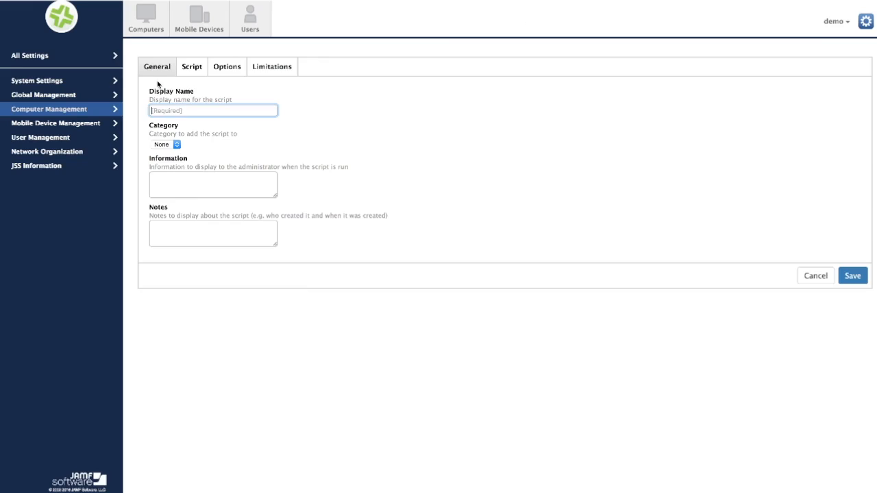
text(Map N)
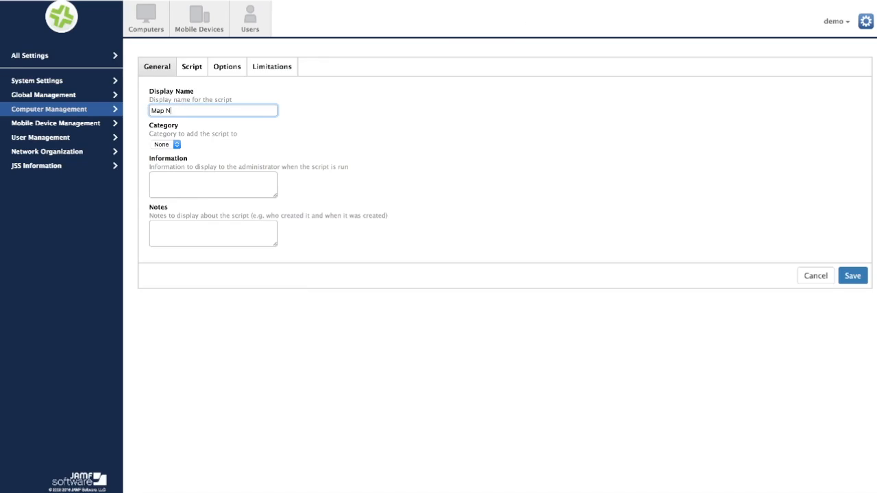
text(etwork Drive)
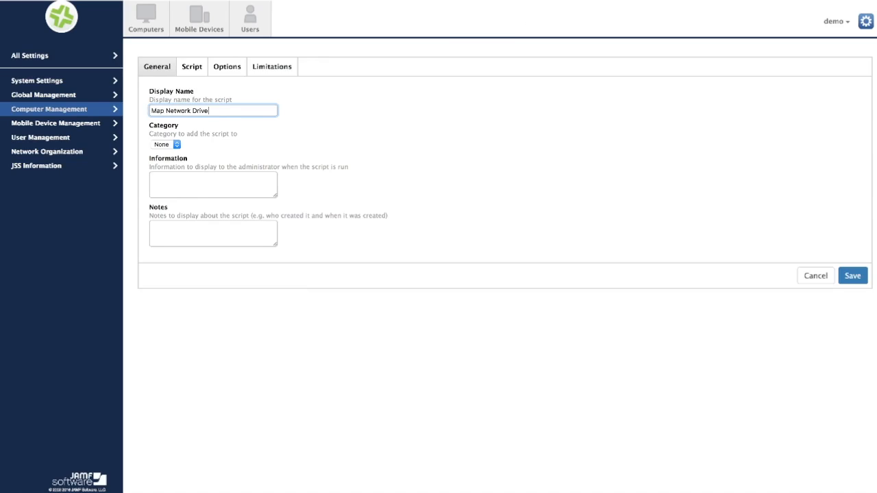
click(192, 66)
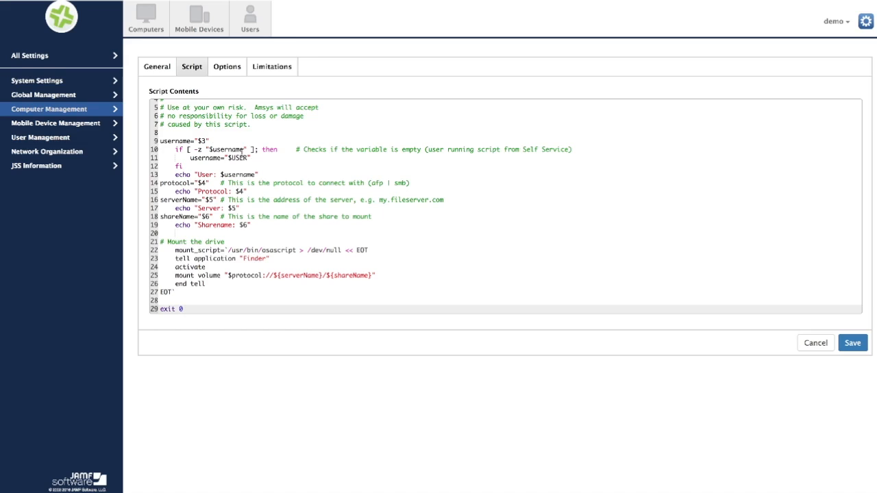
mouse_move(356, 185)
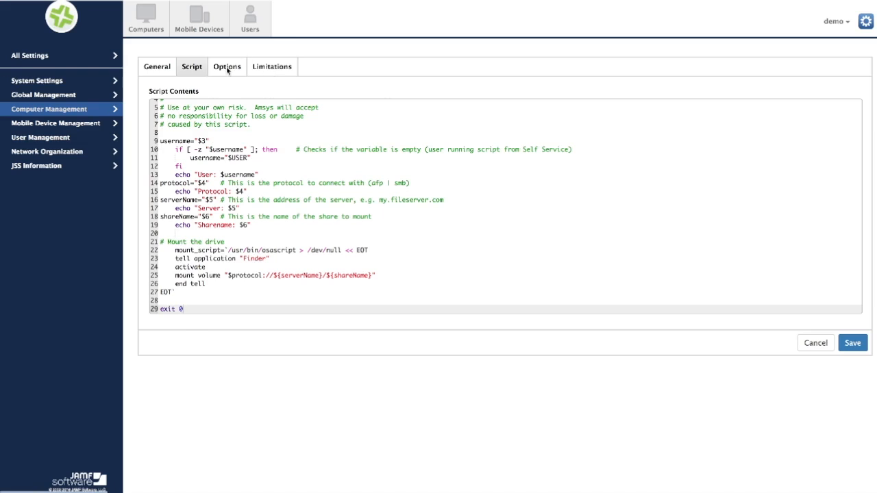
Show the new script's Options with its priority and empty parameter labels
click(227, 66)
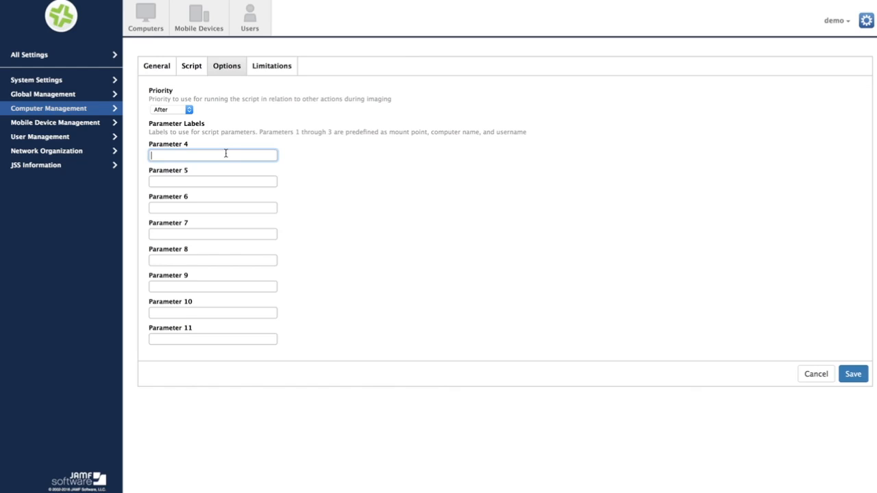
Label Parameter 4 'Protocol (afp/smb)', checking the script code for parameter meanings
text(Protocol)
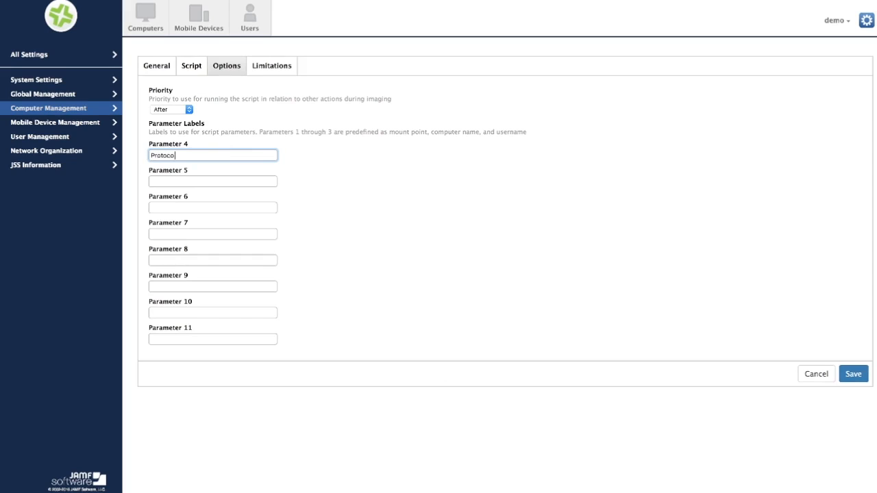
text((afp or s)
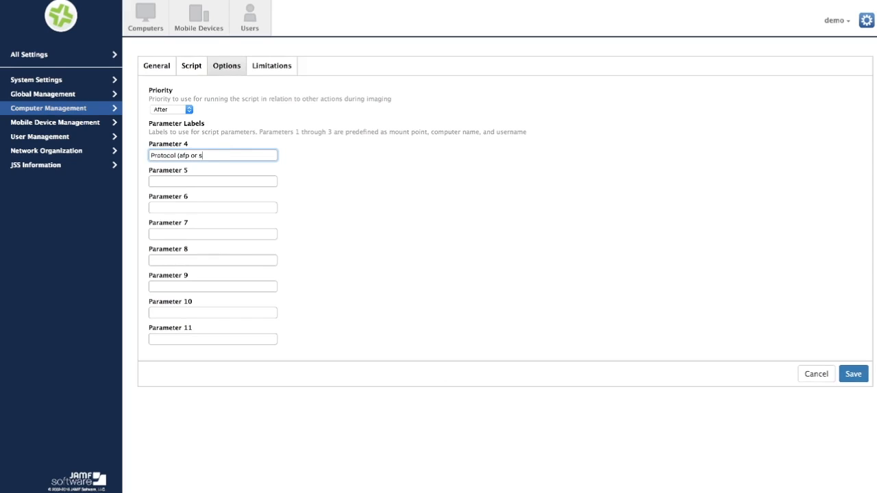
text(mb))
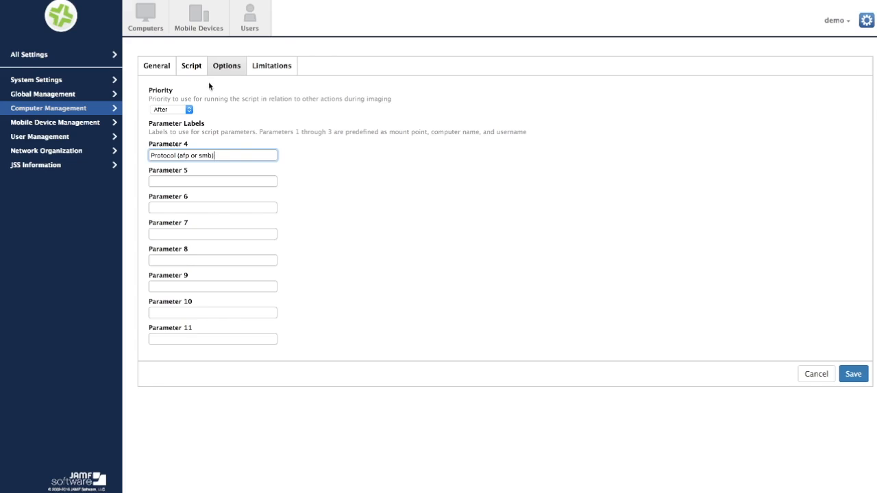
click(192, 66)
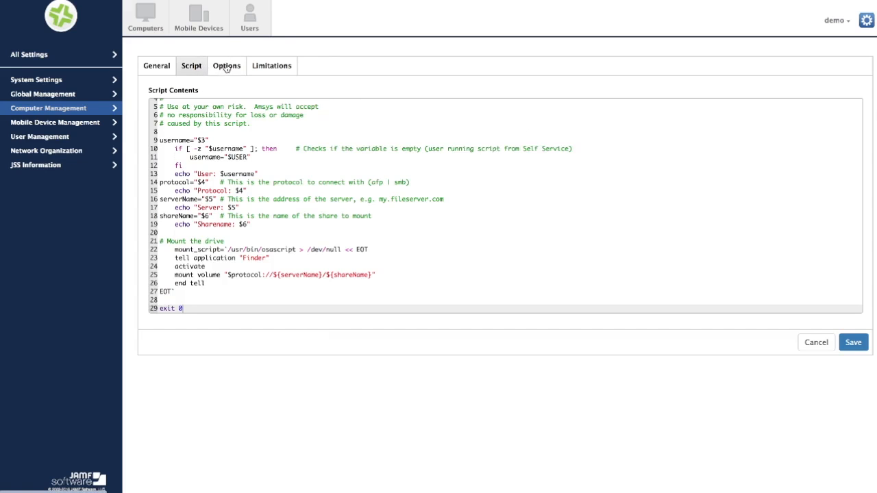
click(226, 66)
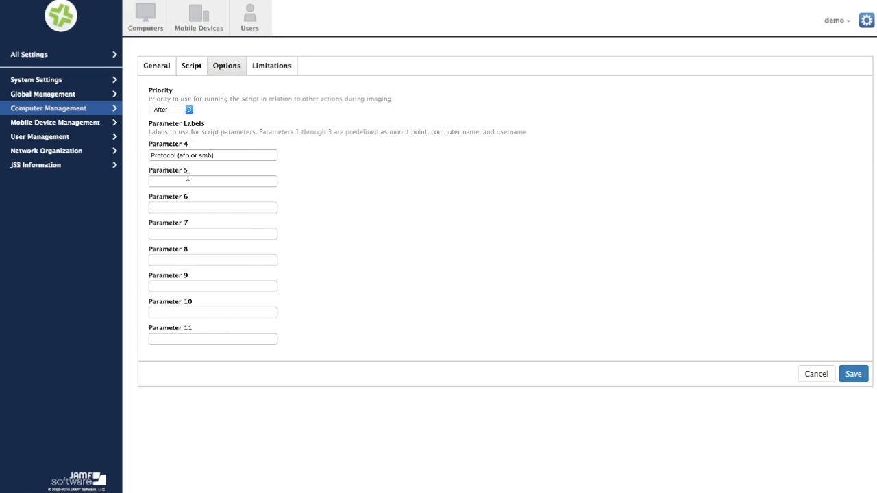
Label Parameter 5 'Server (IP address/FQDN)' and Parameter 6 'Share Name (case sensitive)', then save the script
text(Server Name ()
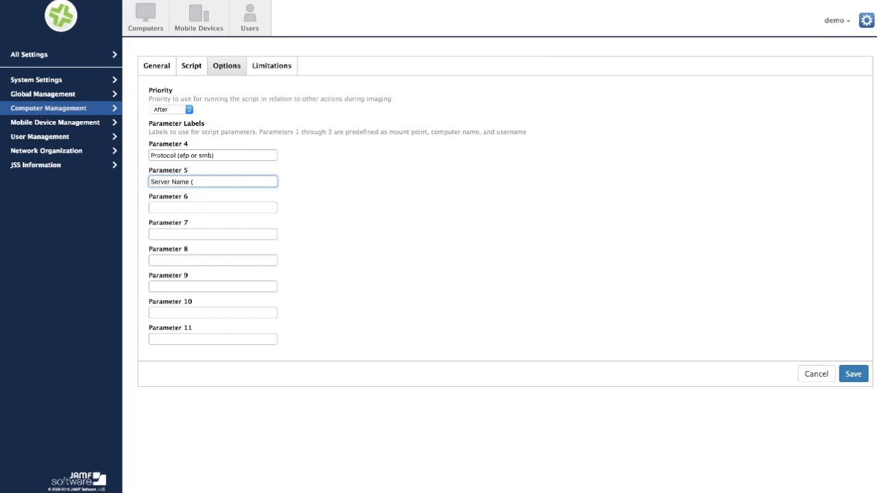
text(IP address or FQ)
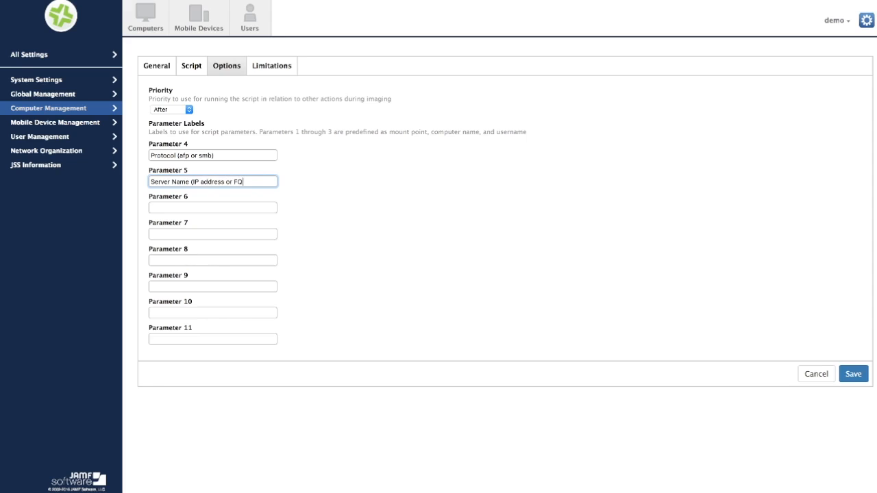
text(DN))
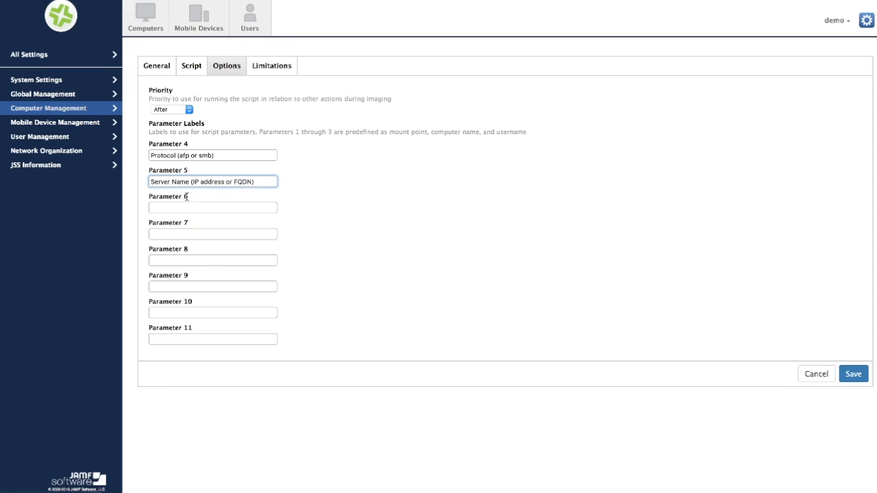
text(Share Name (case sensitive))
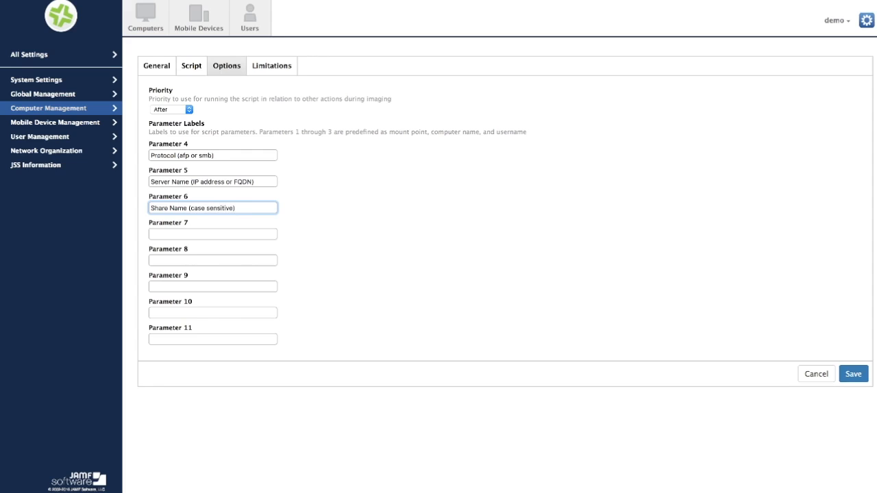
mouse_move(816, 333)
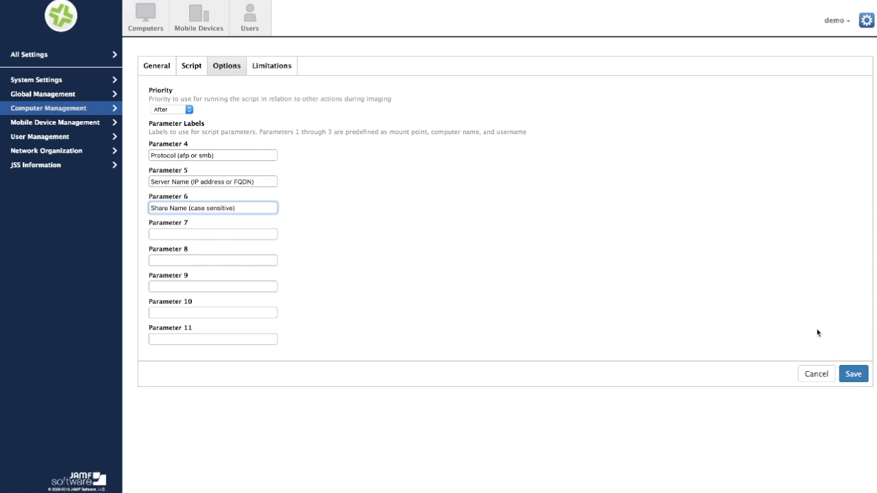
click(852, 373)
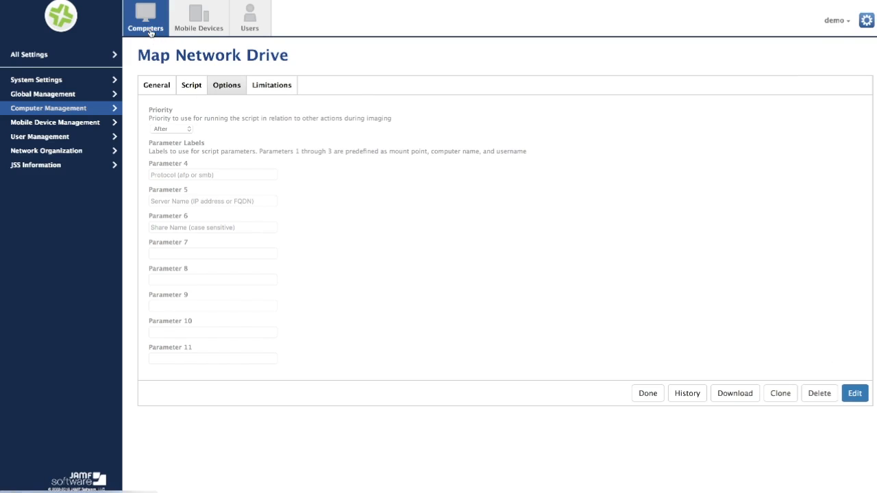
Create a new computer policy named 'Map Network Drive XXXXXXXXXX' triggered at login with Ongoing frequency
click(145, 19)
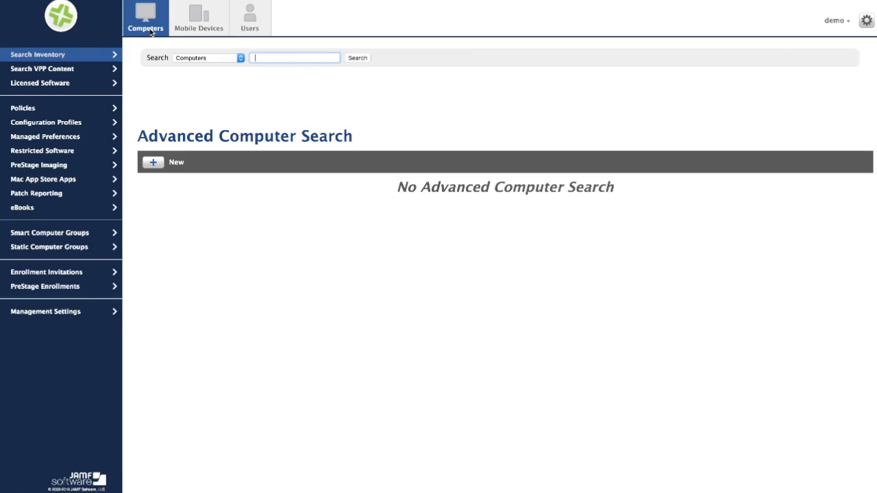
click(22, 107)
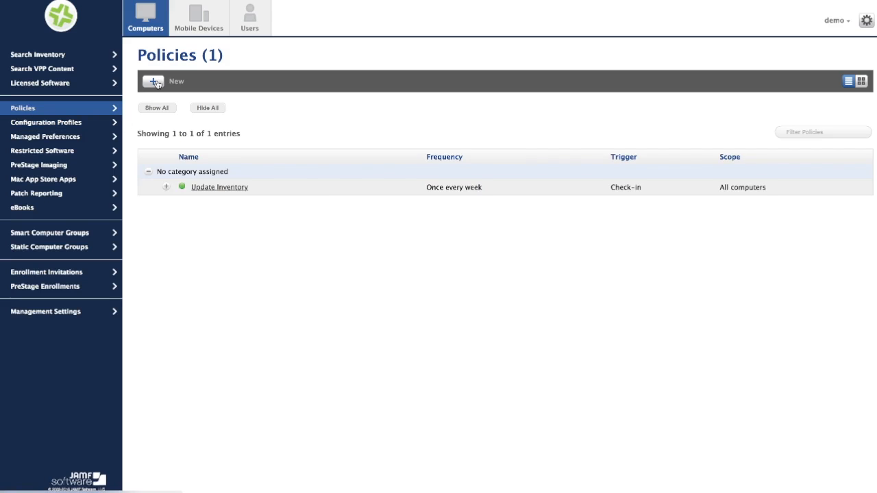
click(175, 80)
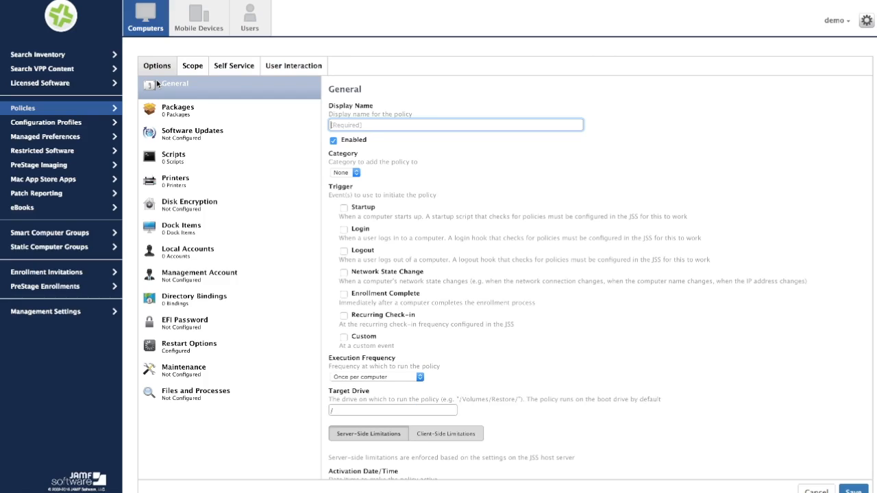
text(Ma)
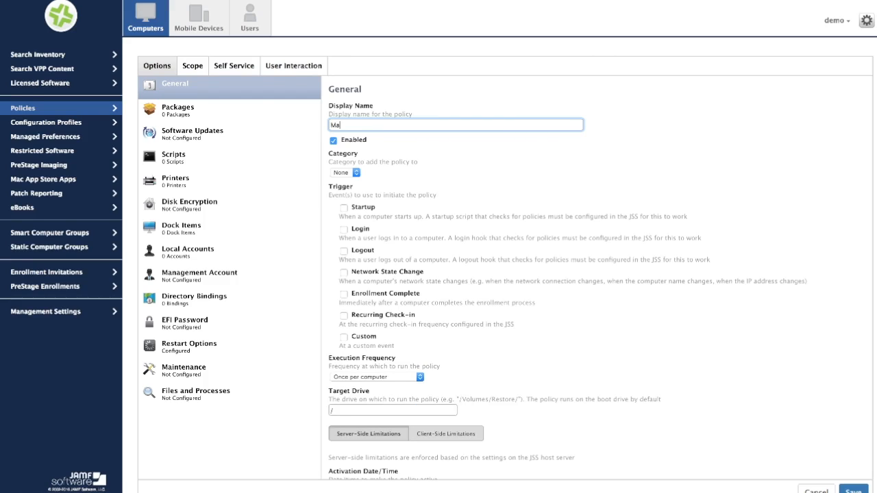
text(Map Network Drive)
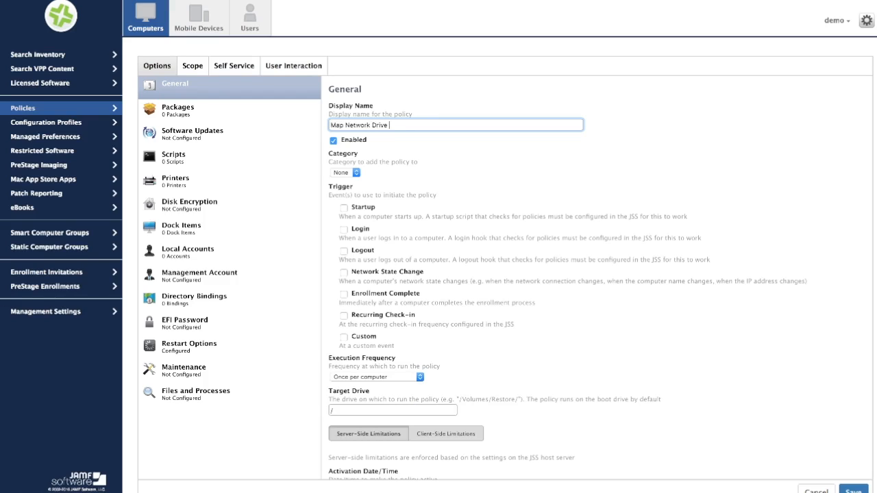
text(XXXXXXXXXX)
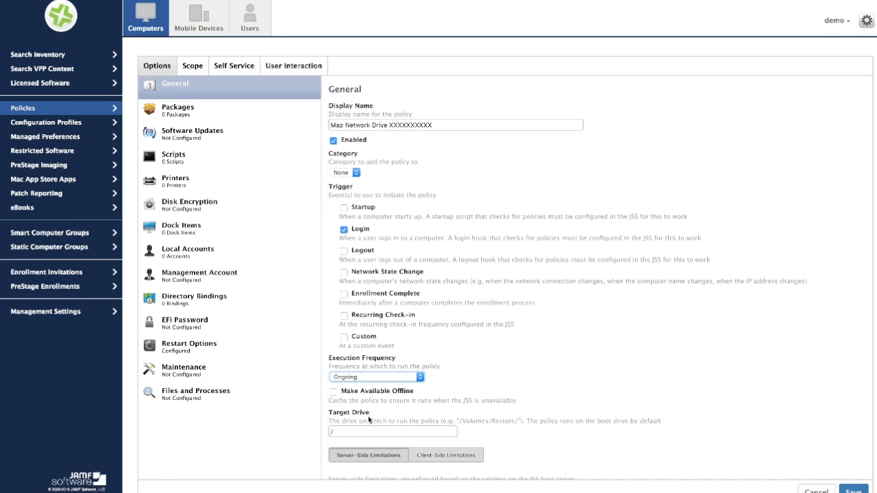
mouse_move(214, 161)
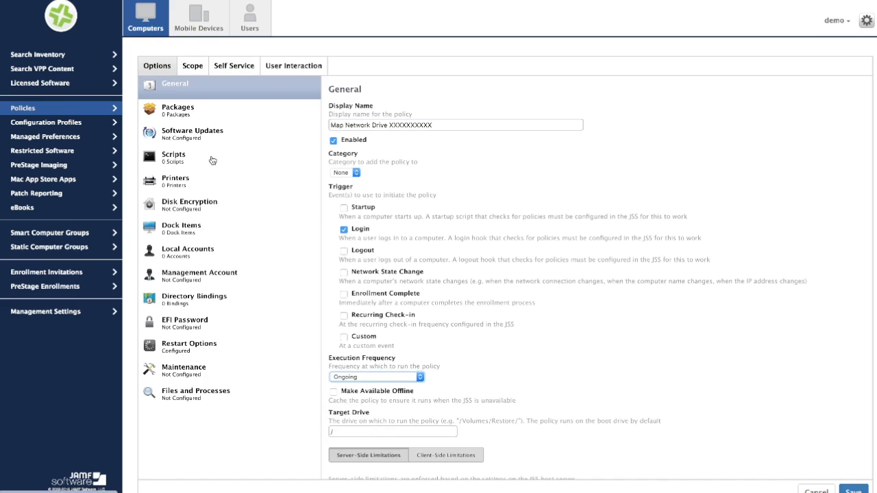
Add the Map Network Drive script to the policy with Protocol 'smb' and Server 'my.file.server.com'
click(173, 157)
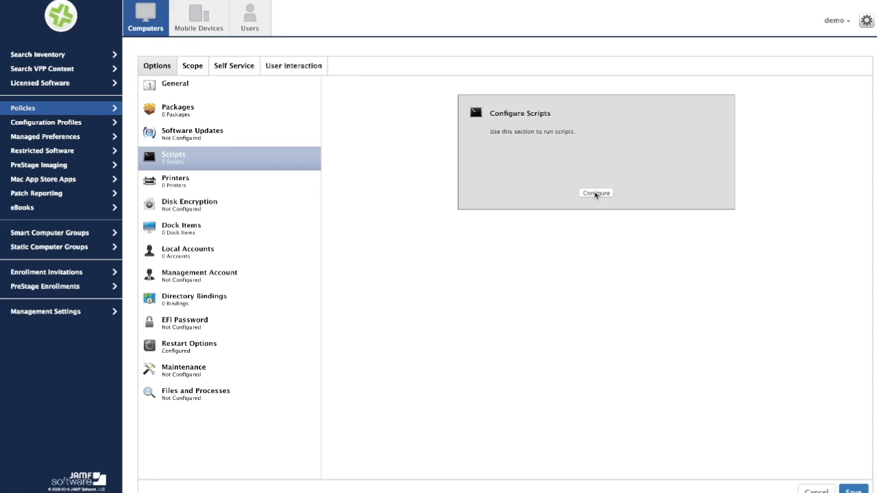
click(595, 192)
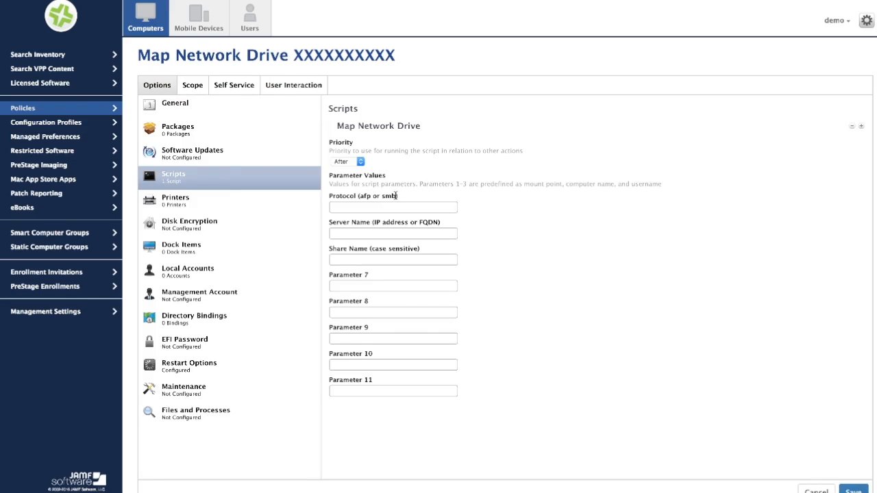
text(smb)
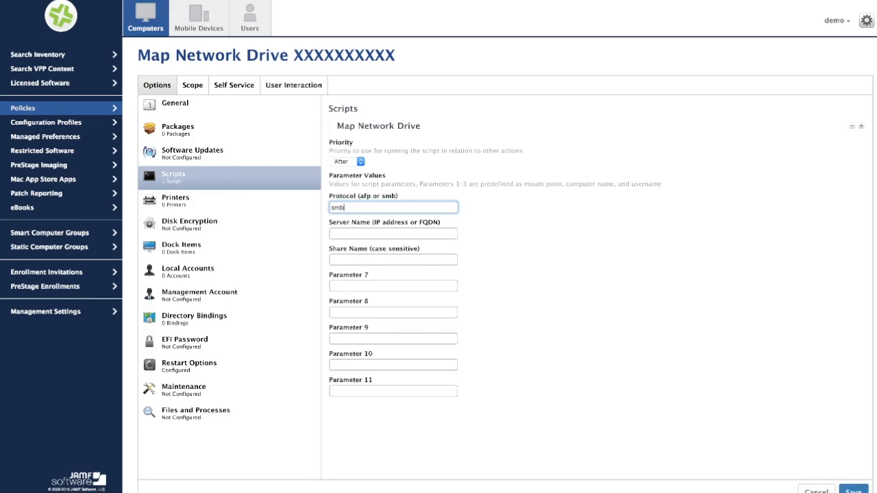
click(392, 233)
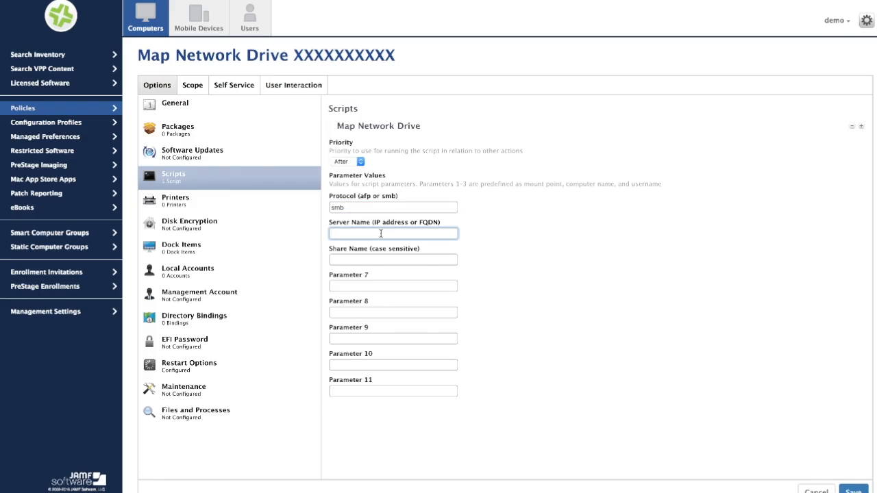
text(m)
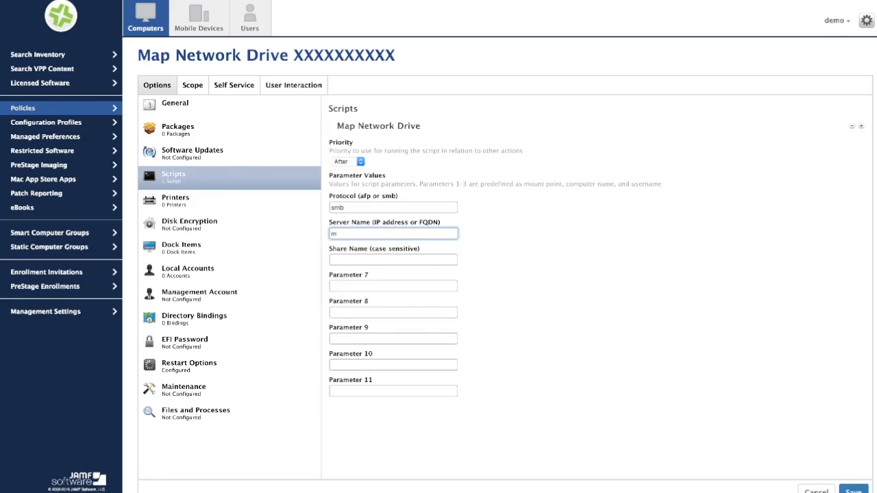
text(y.file.)
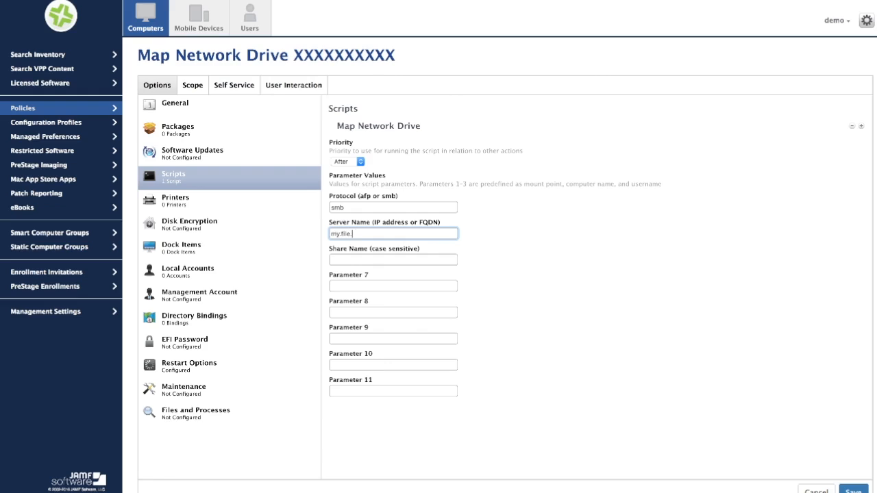
text(server.com)
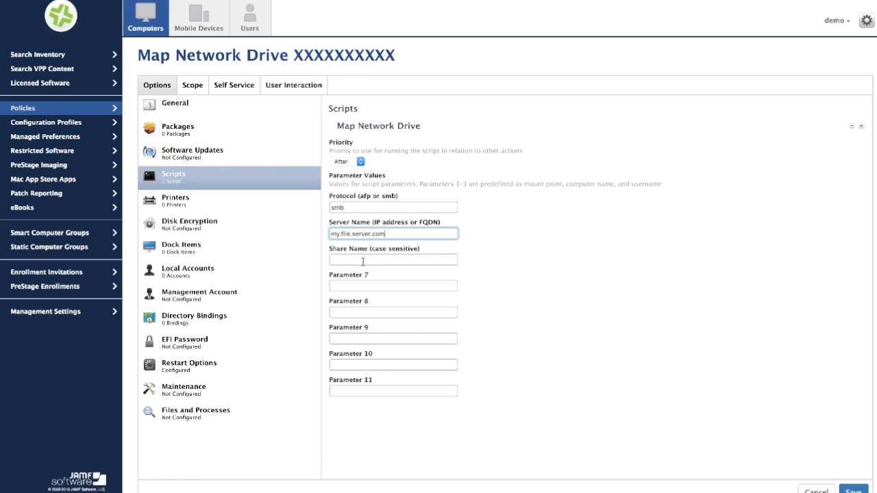
Set Share Name 'SharedFolder', save the policy, and view its Scope targets
click(392, 260)
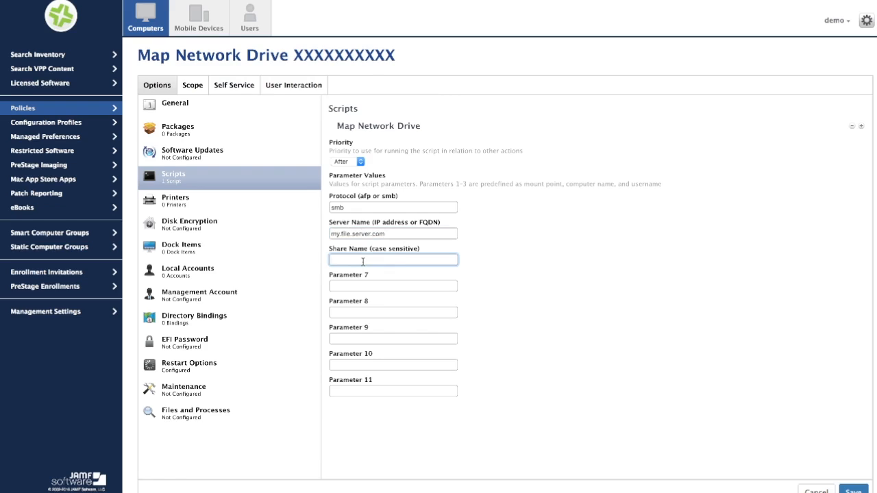
text(SharedFolder)
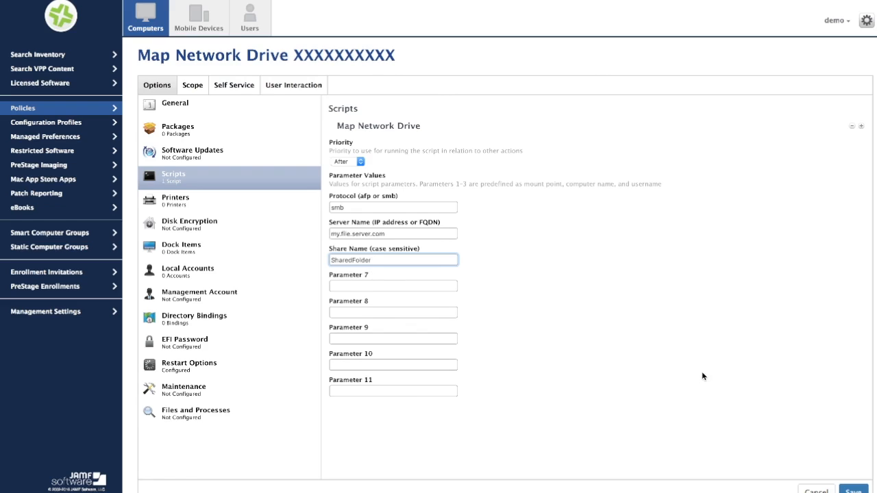
mouse_move(333, 164)
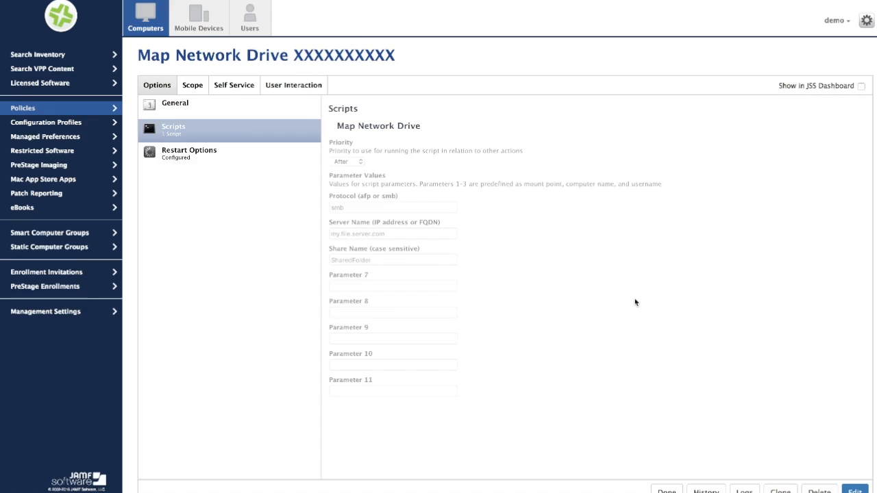
mouse_move(318, 141)
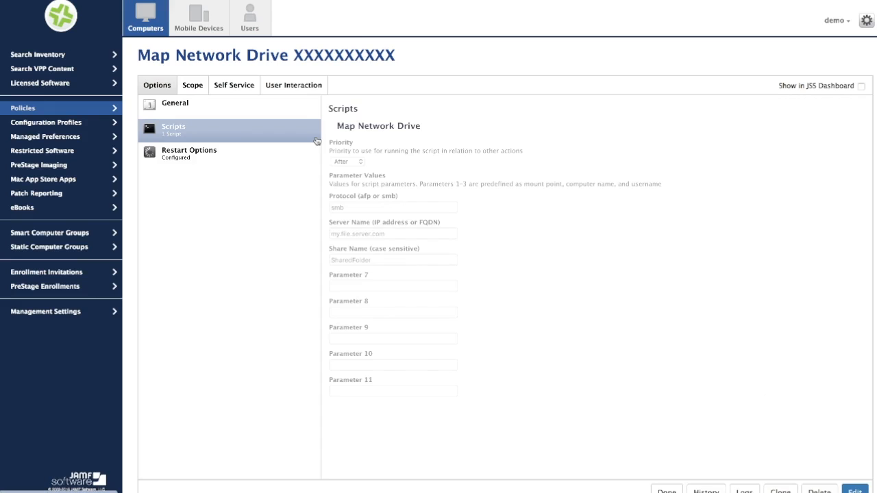
click(192, 85)
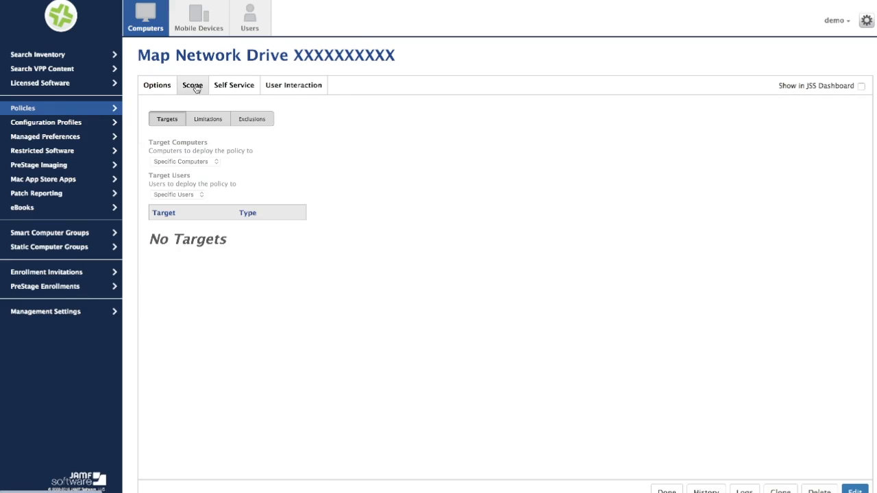